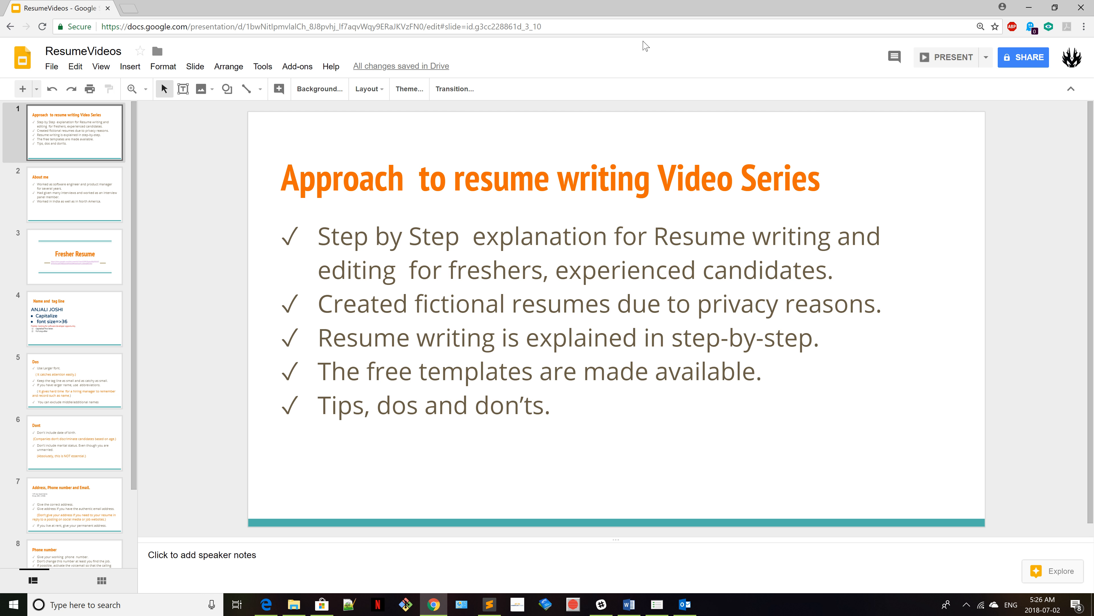
Step: Present full screen and show slide 2, About me, with the presenter's background
key("F11")
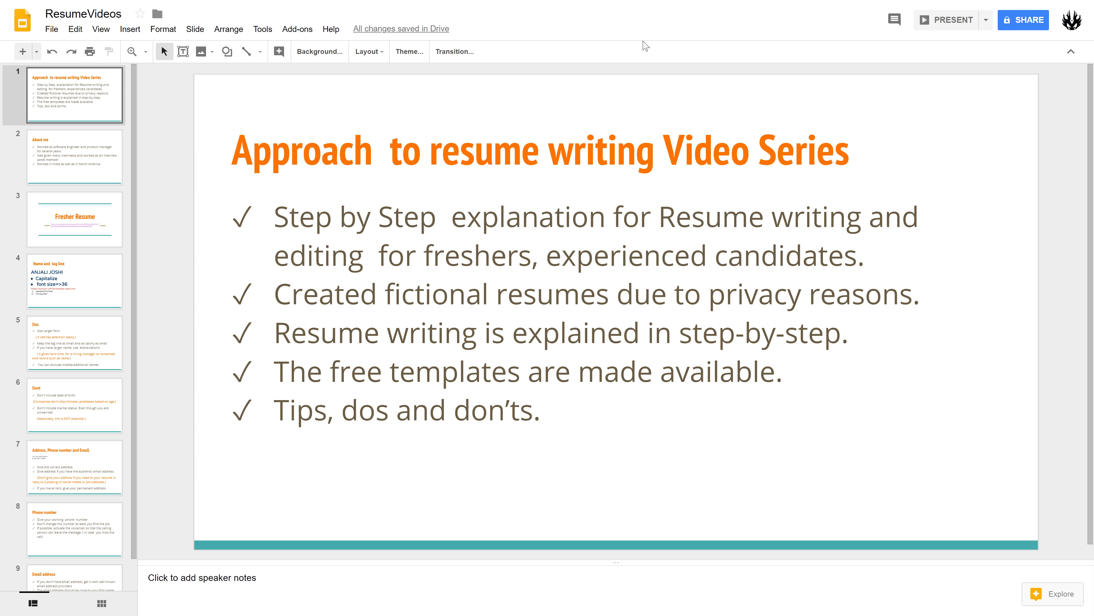
left_click(74, 158)
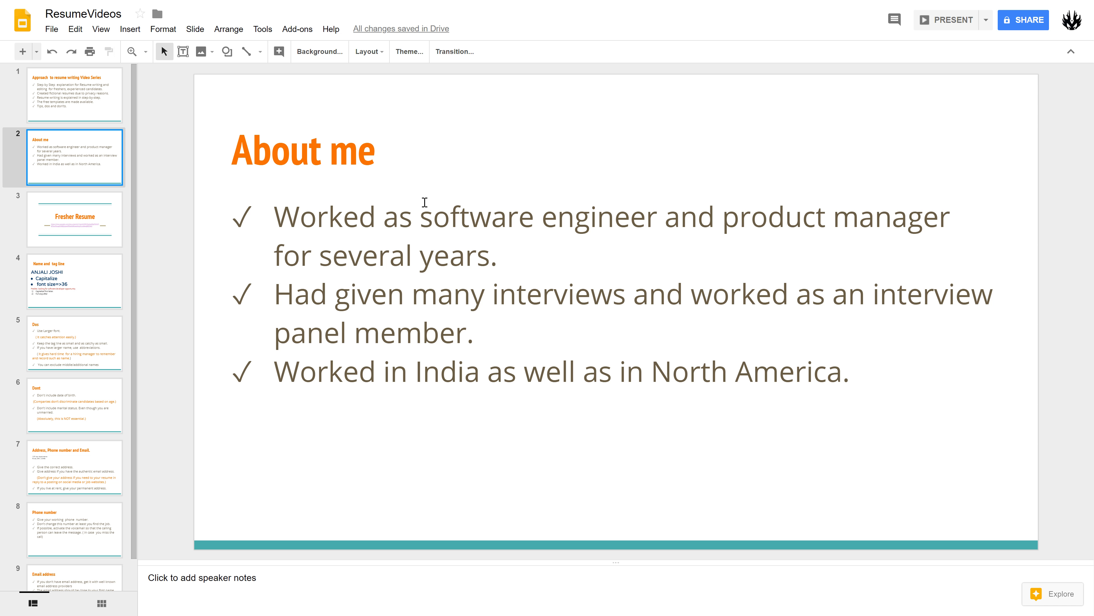
mouse_move(492, 229)
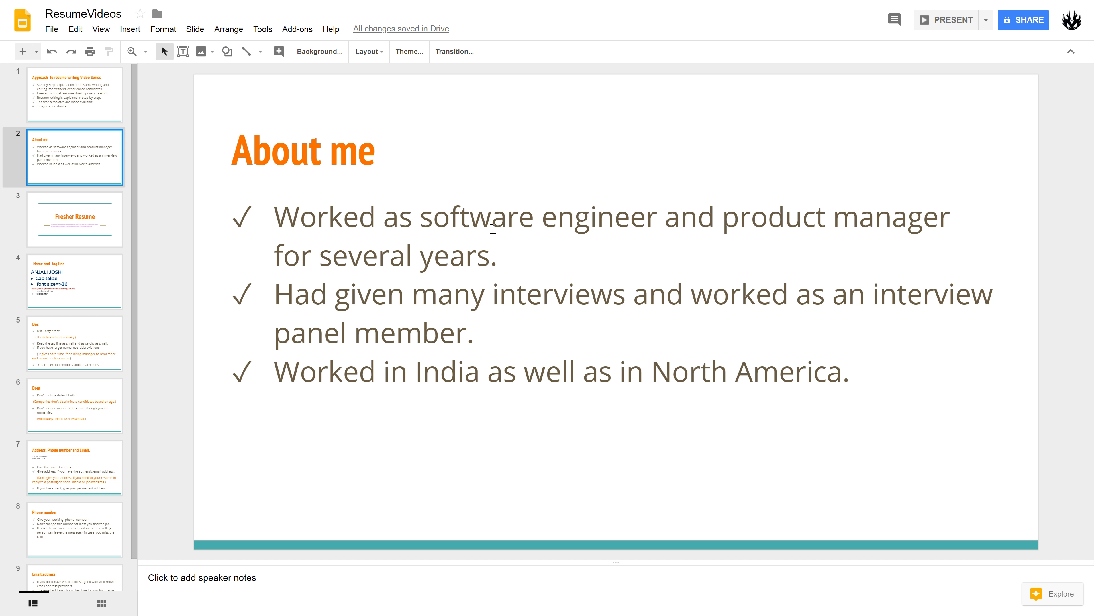
mouse_move(580, 248)
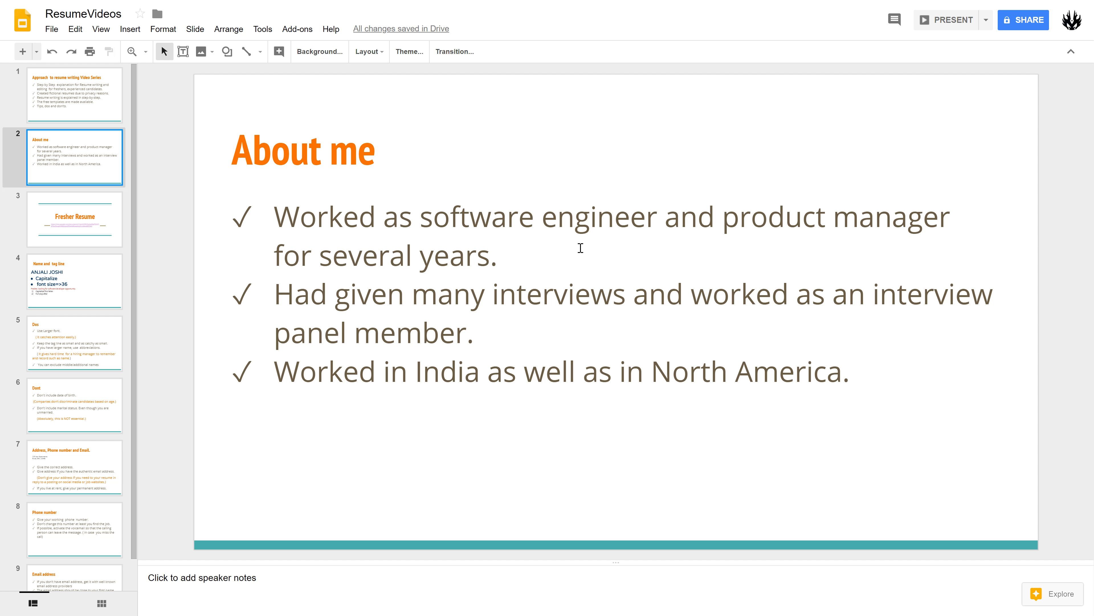
mouse_move(528, 339)
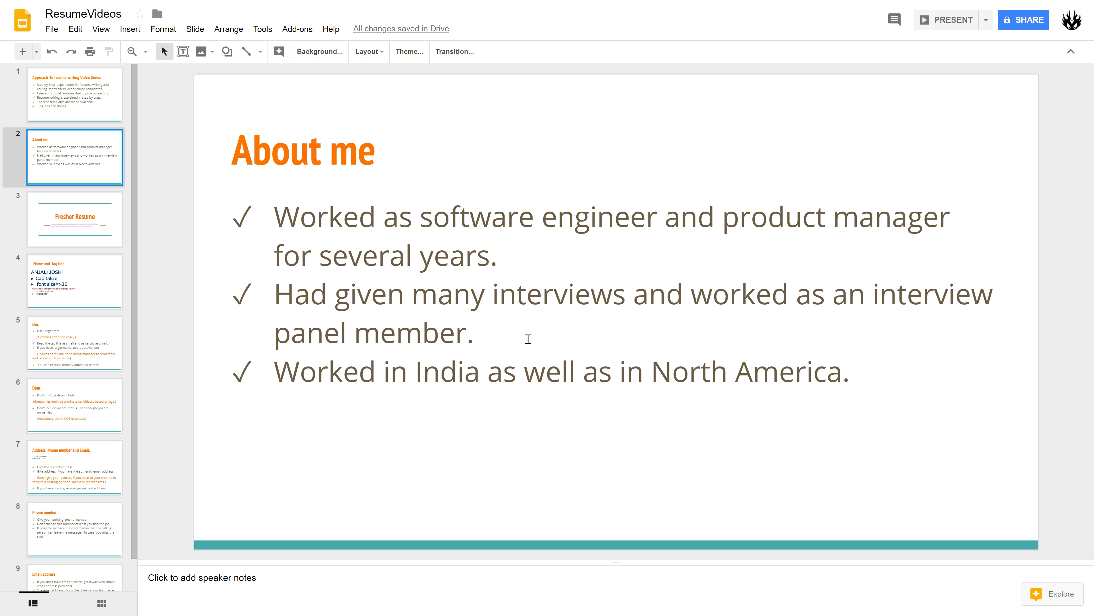
mouse_move(501, 267)
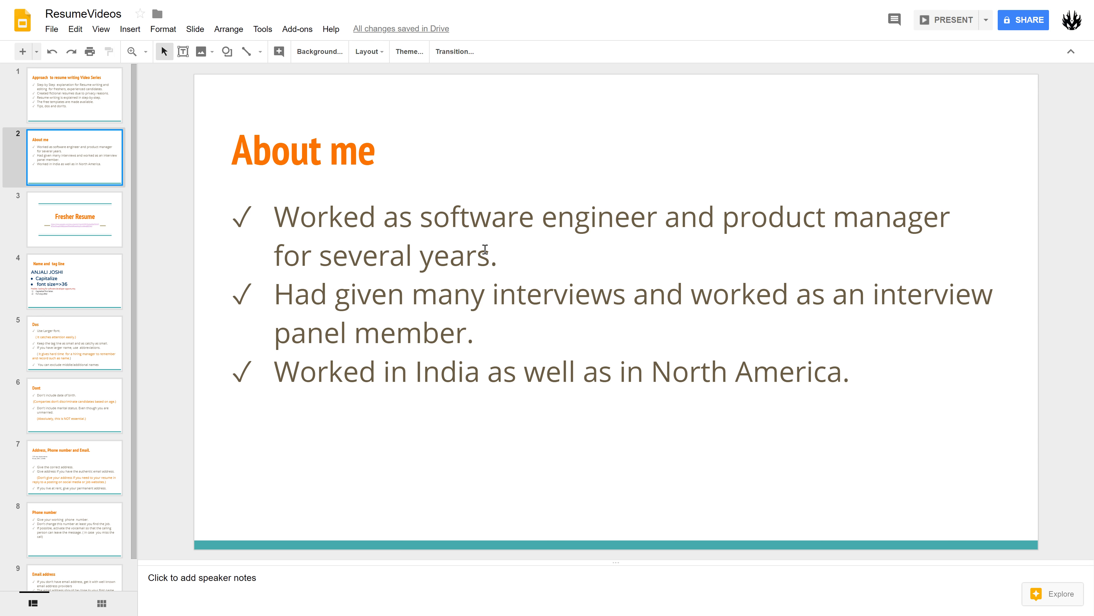
mouse_move(439, 204)
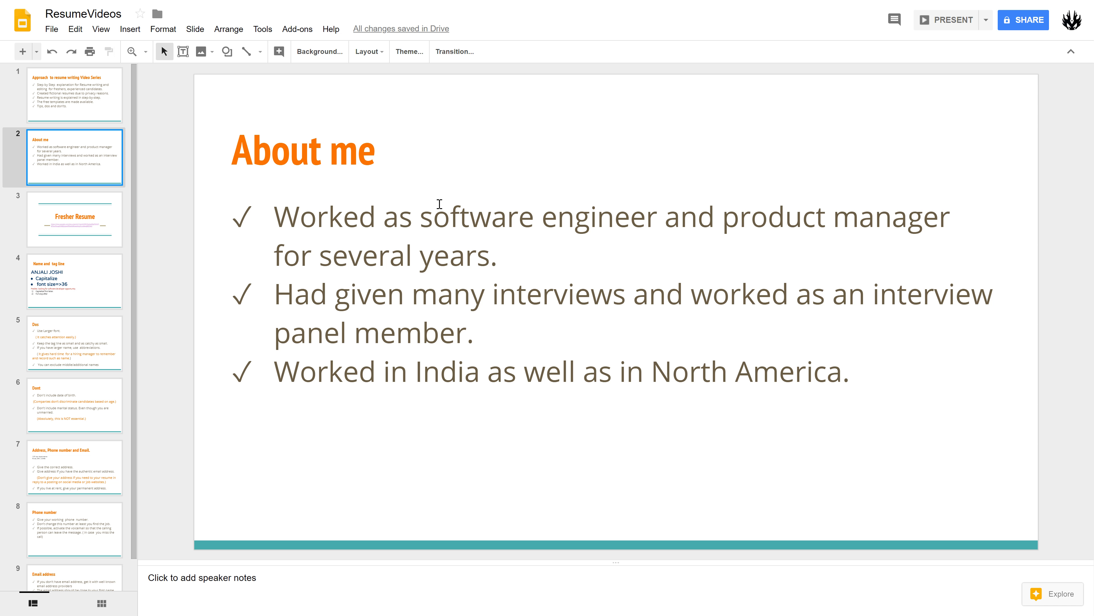
mouse_move(528, 355)
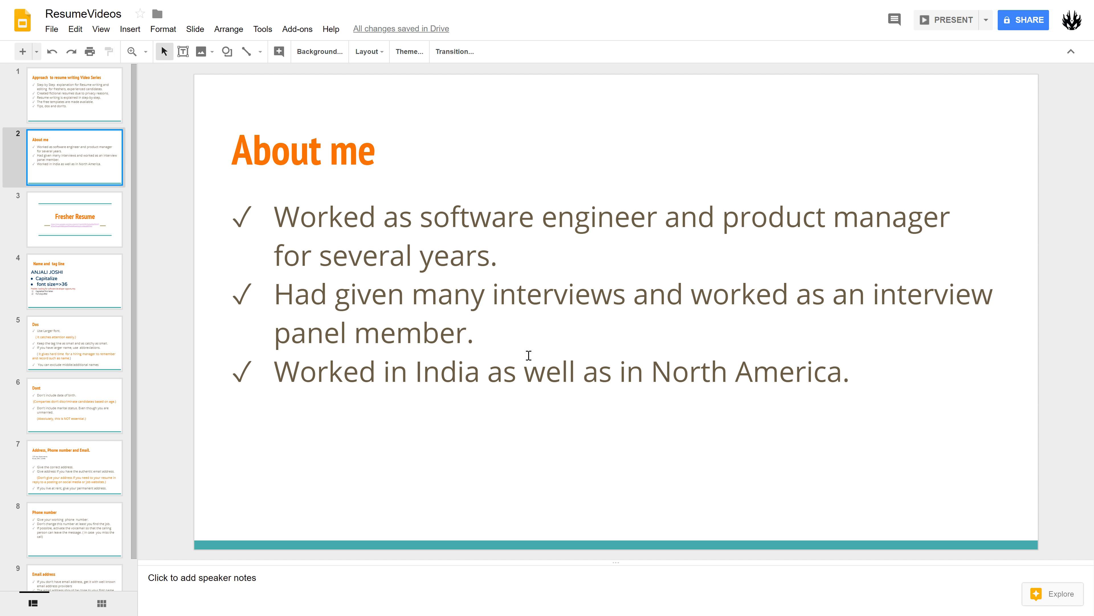
mouse_move(578, 367)
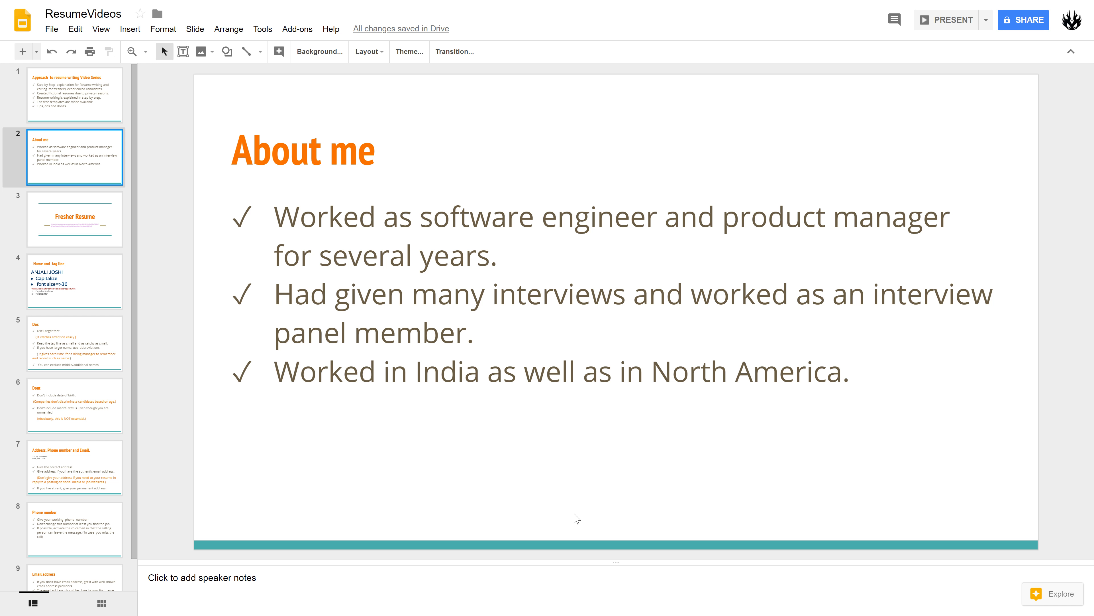
mouse_move(85, 255)
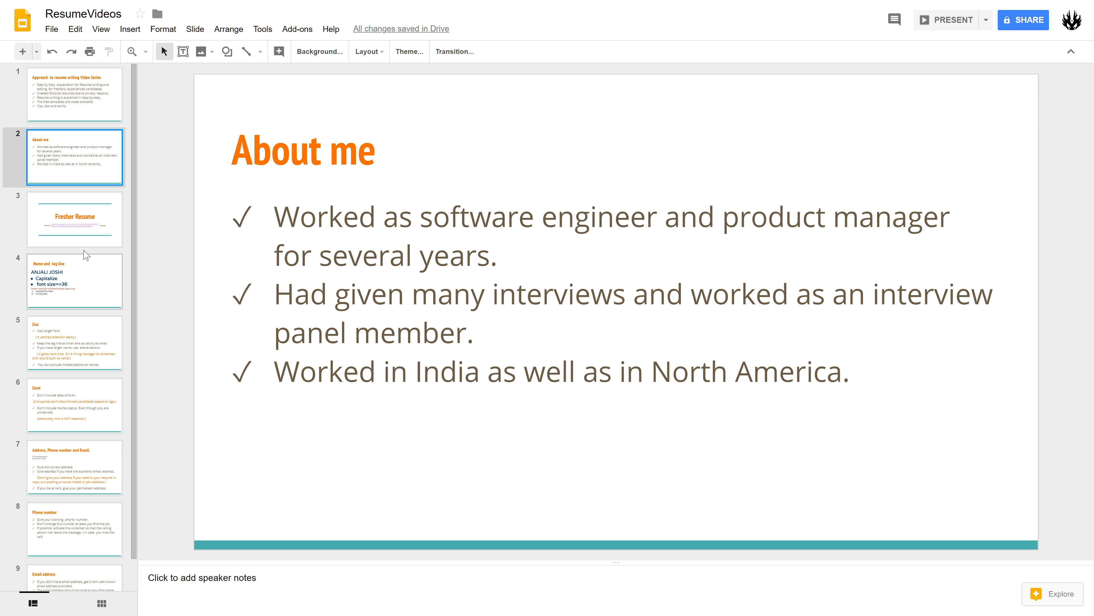
left_click(74, 217)
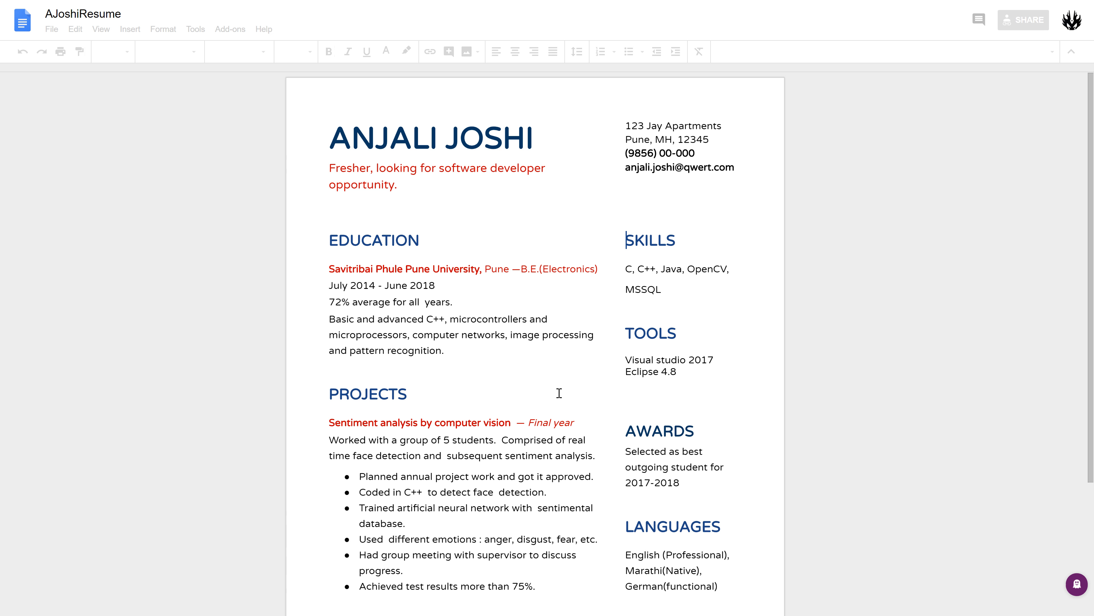
scroll("down", 3)
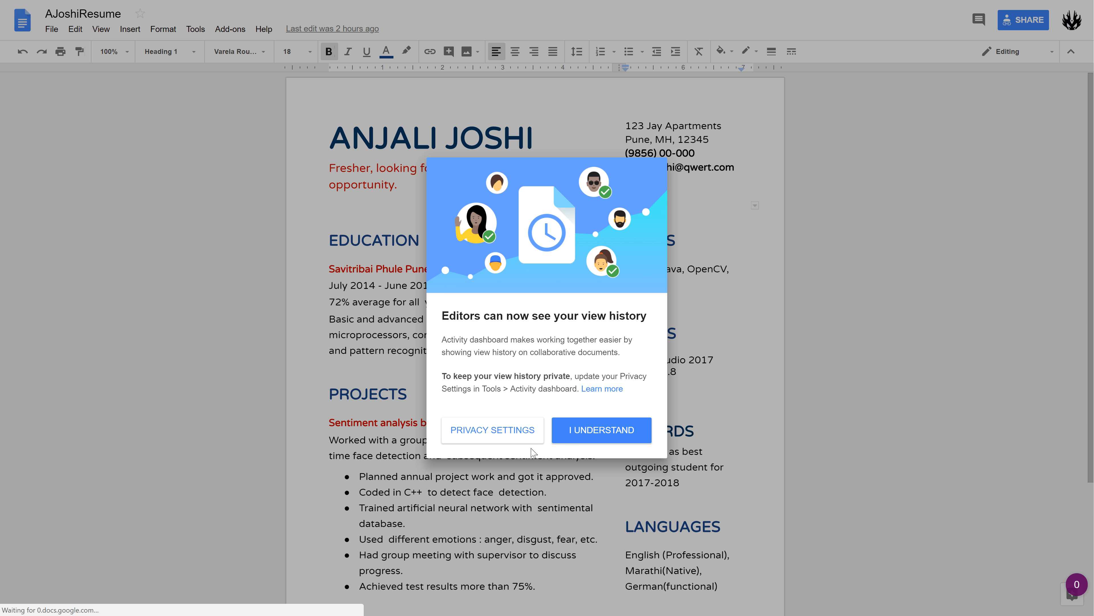
Step: Dismiss the view-history notice with I UNDERSTAND and skim the resume down and back up
left_click(601, 429)
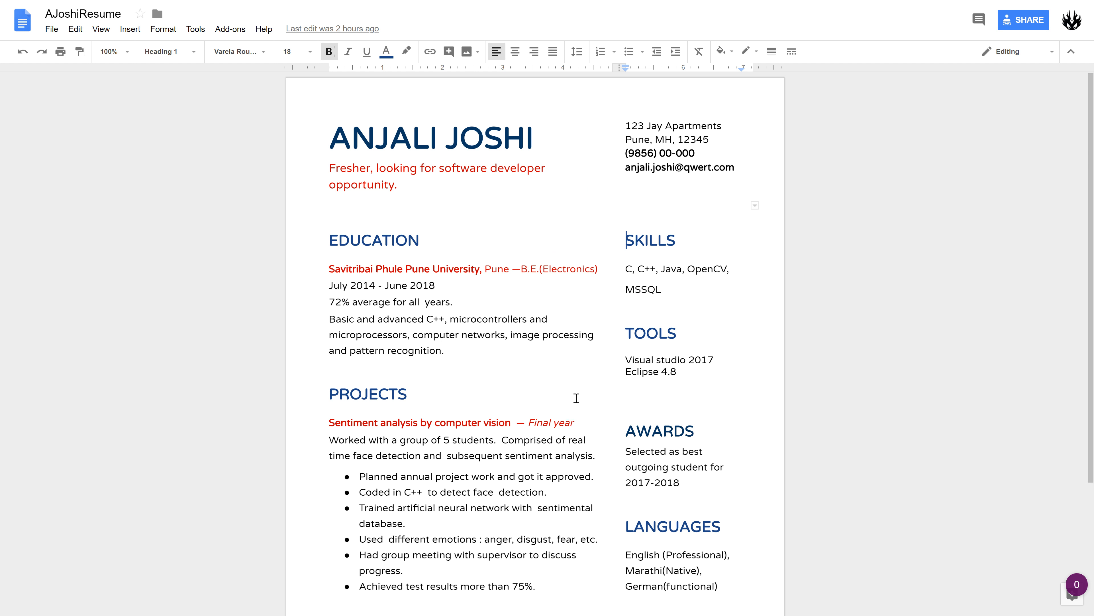
mouse_move(613, 392)
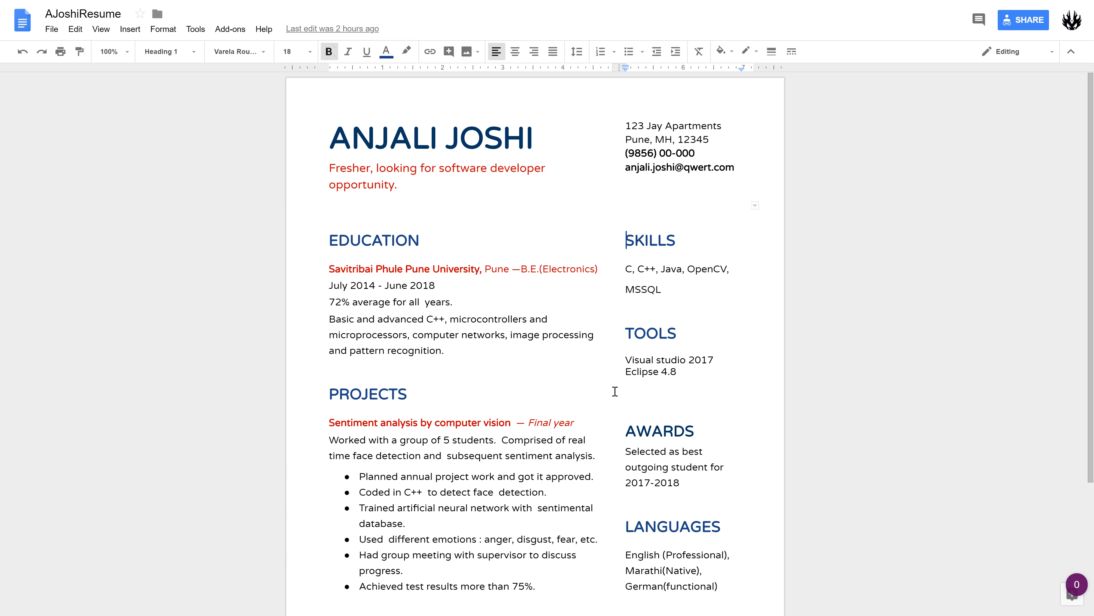
scroll("down", 3)
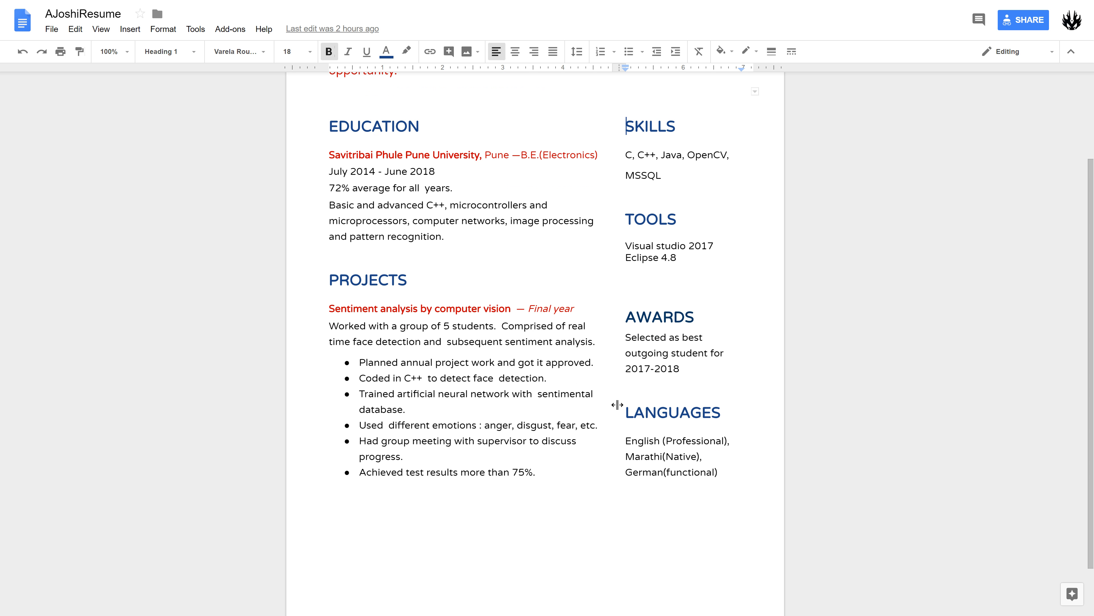
scroll("up", 3)
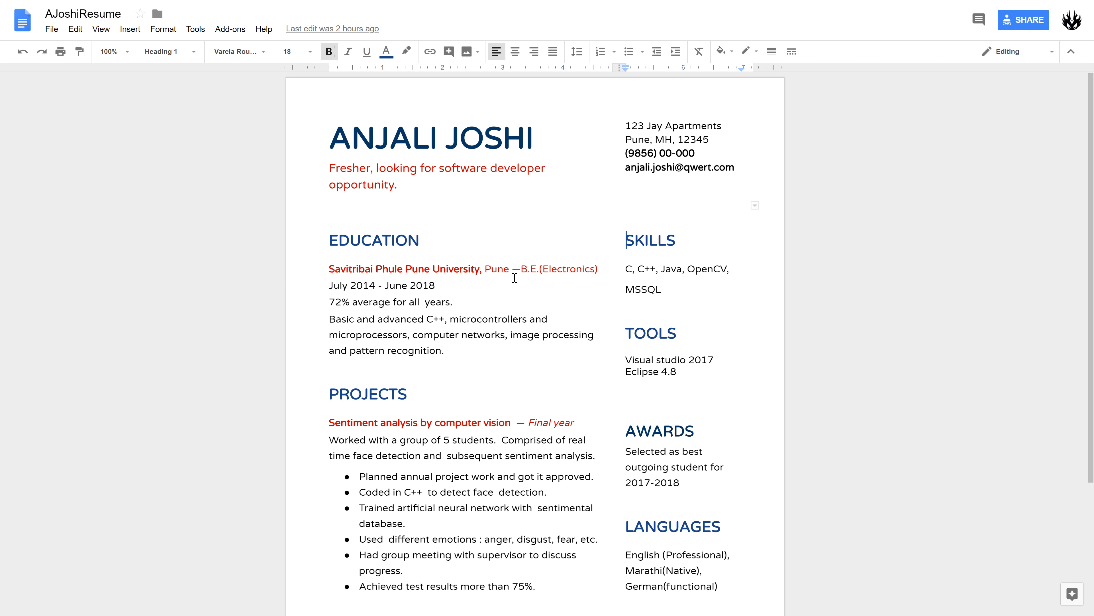
mouse_move(553, 275)
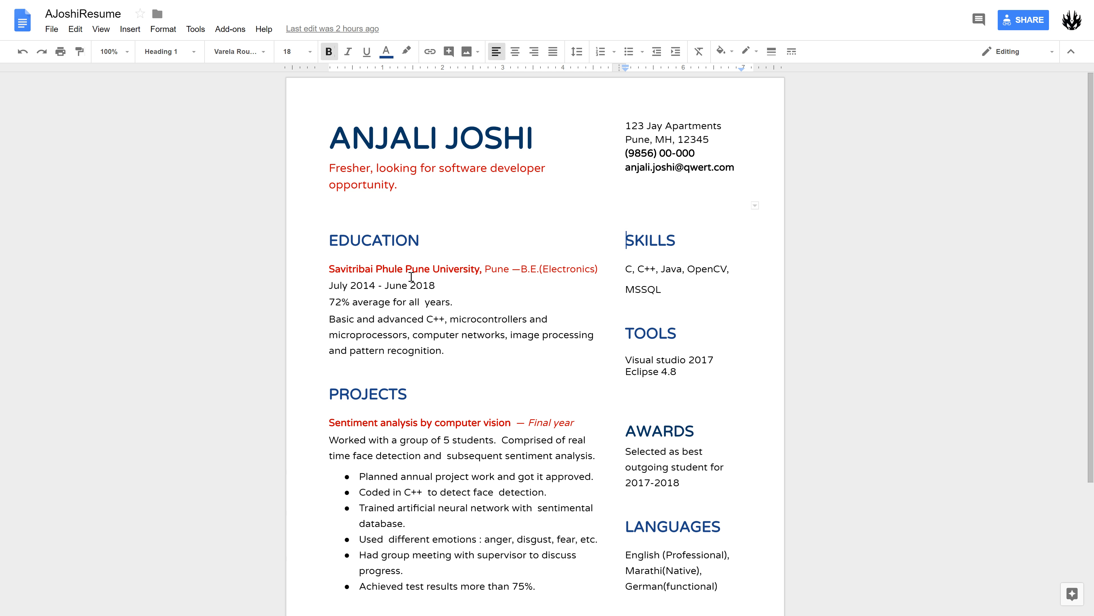
mouse_move(466, 280)
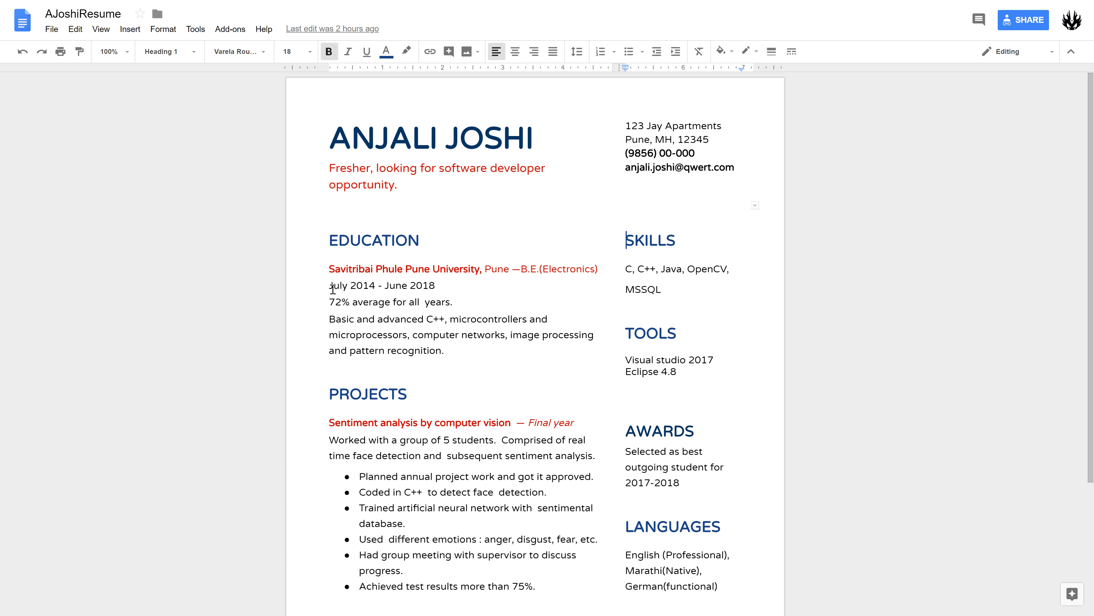
left_click_drag(330, 285, 428, 285)
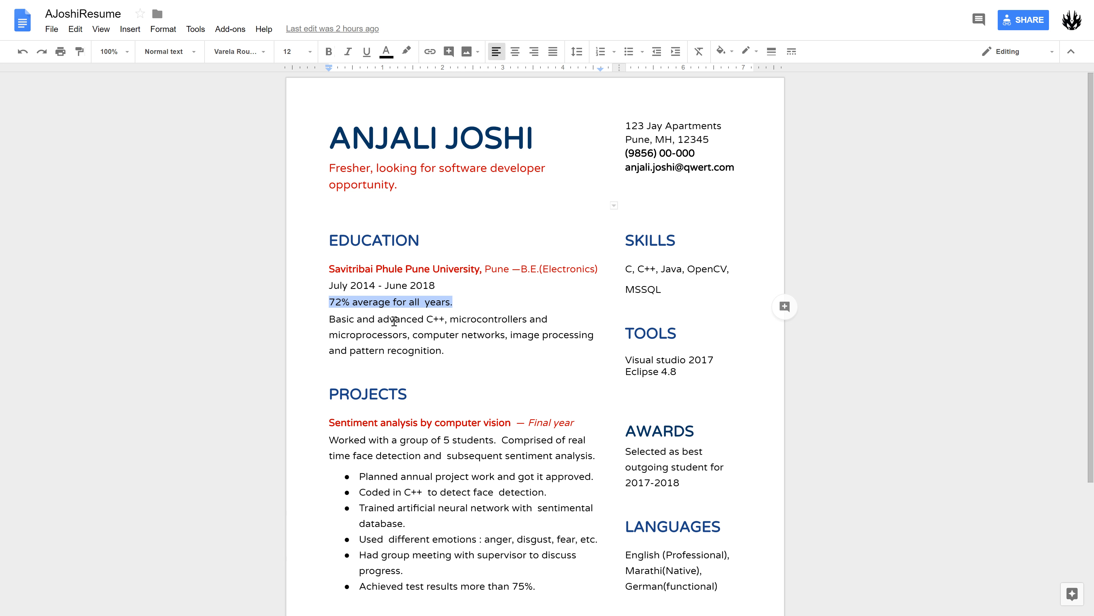
scroll("down", 3)
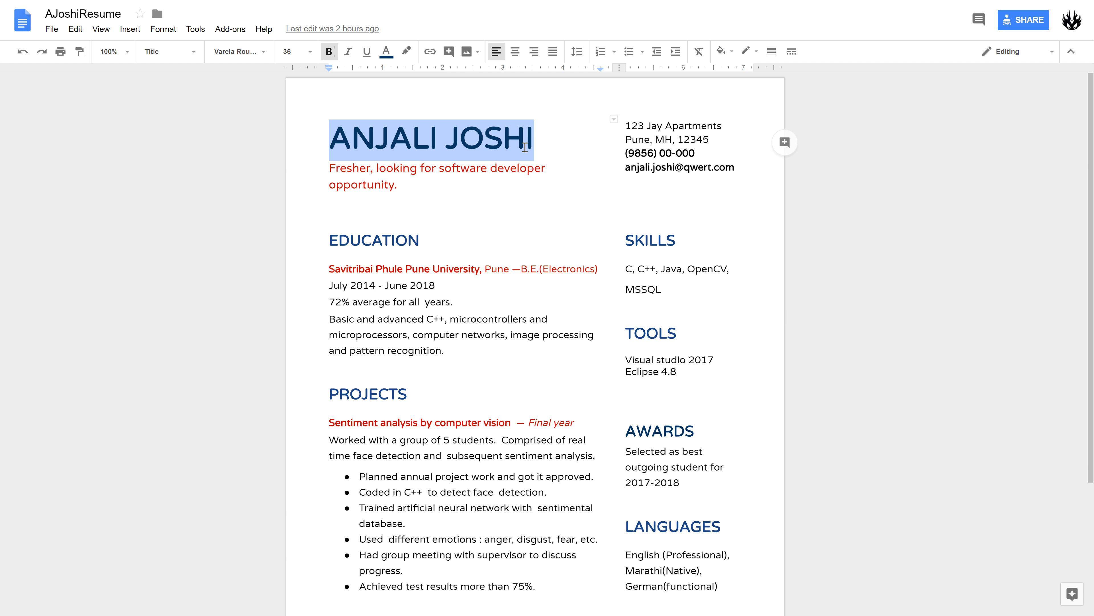
mouse_move(289, 51)
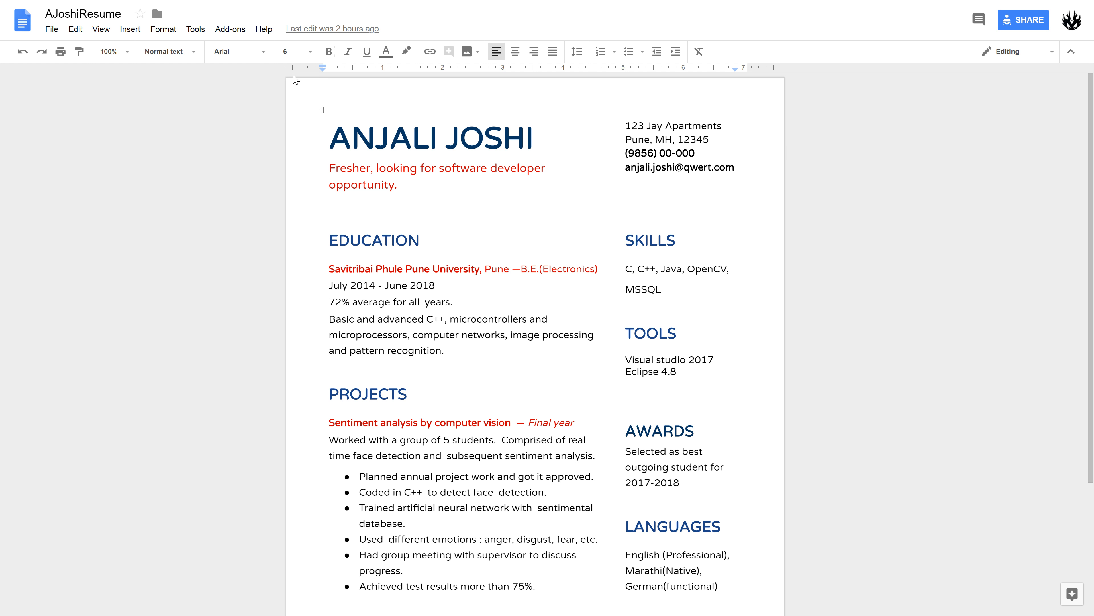
Step: Set the empty line above the name to font size 36 so the resume sits lower
left_click(292, 52)
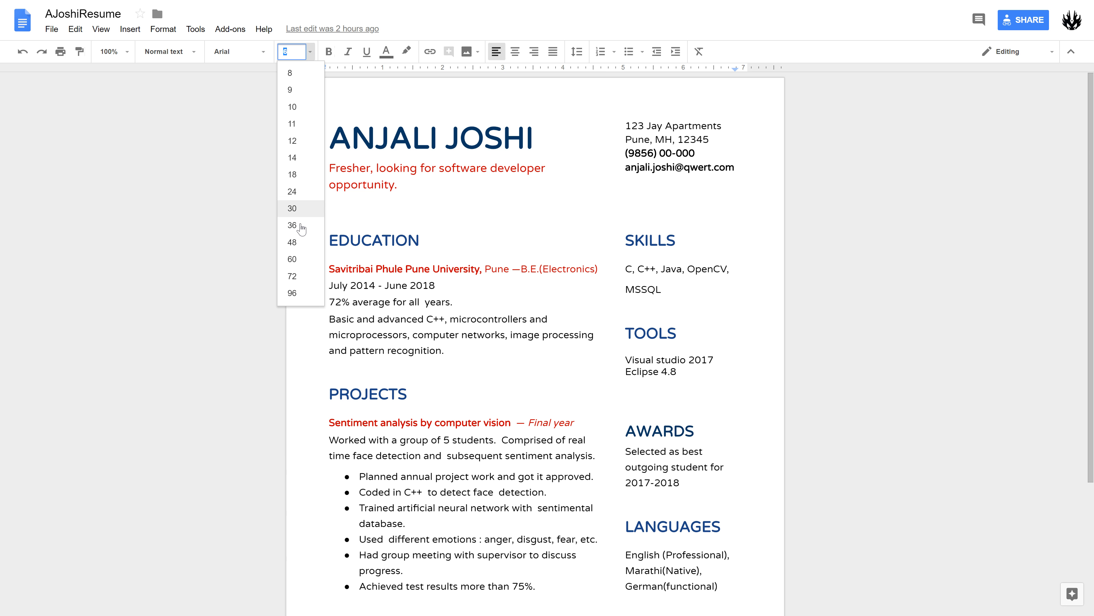
left_click(292, 226)
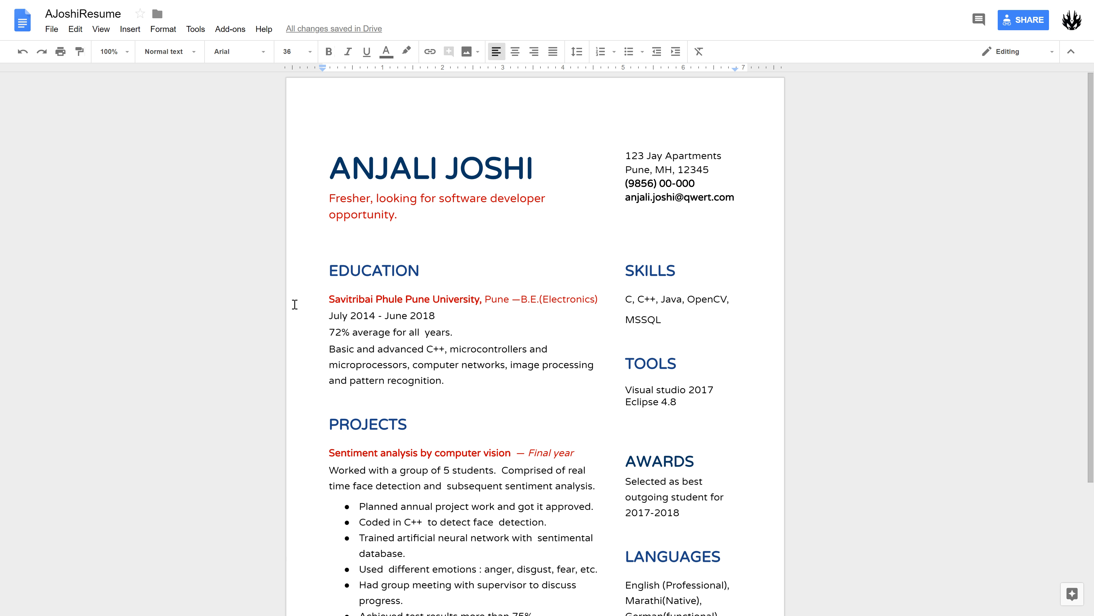
mouse_move(312, 309)
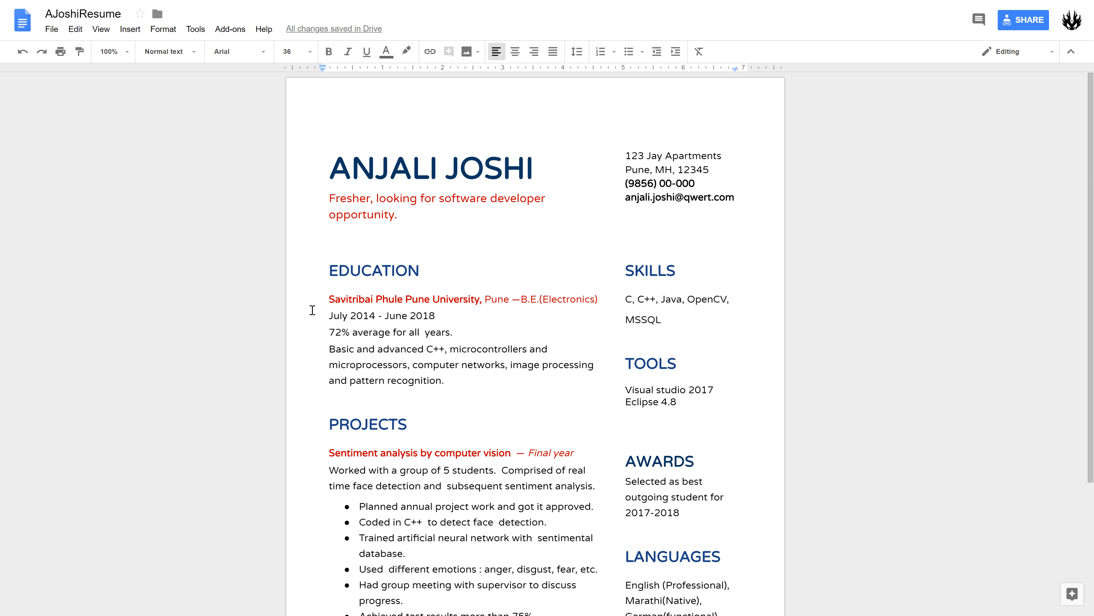
mouse_move(341, 177)
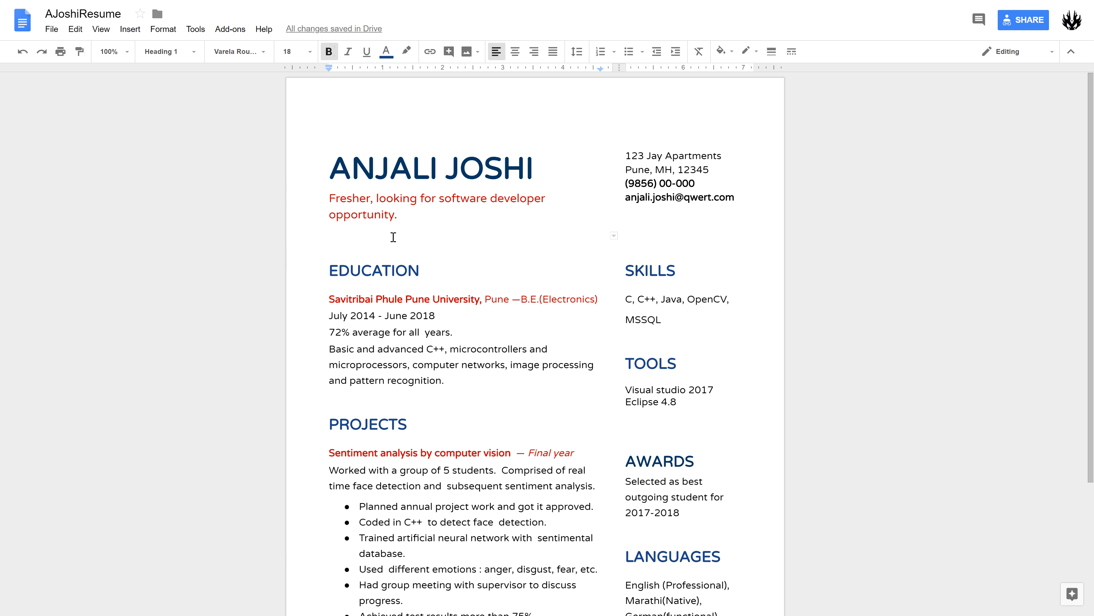
mouse_move(627, 155)
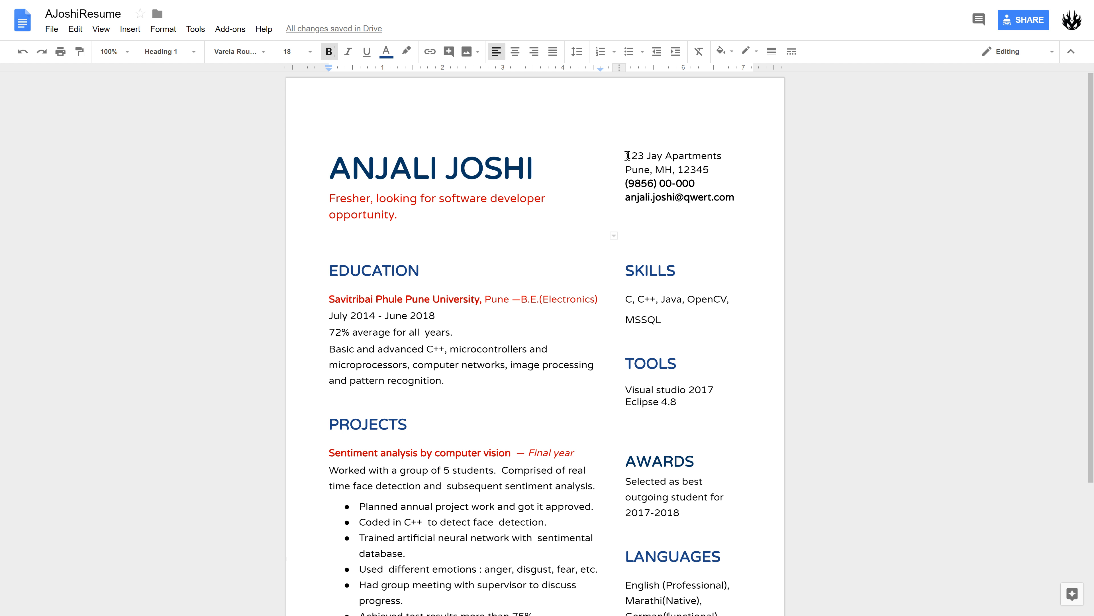
left_click_drag(628, 155, 709, 170)
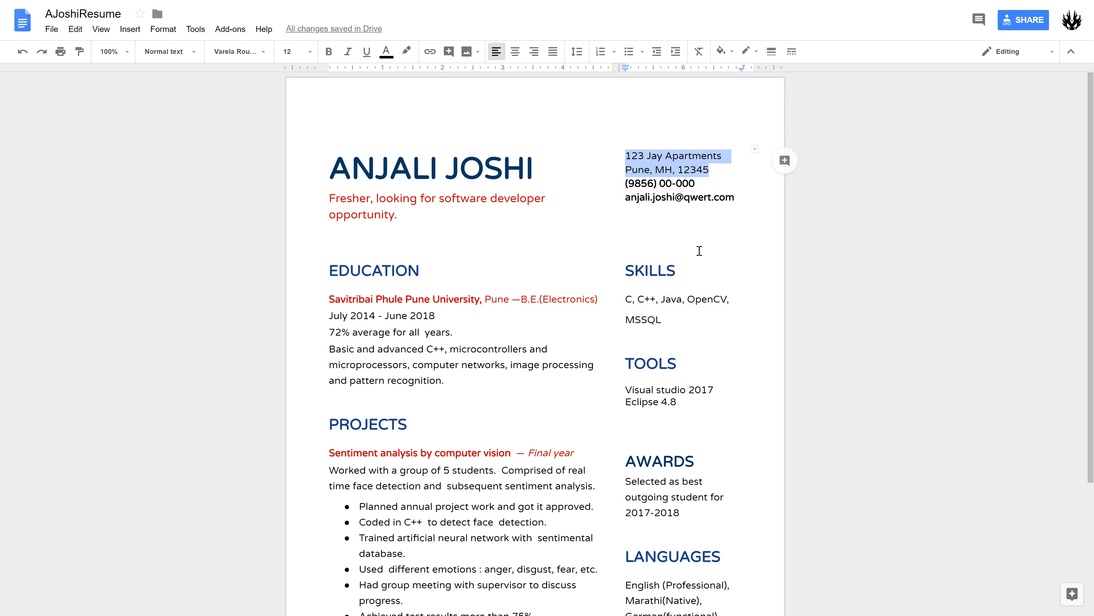
left_click(667, 170)
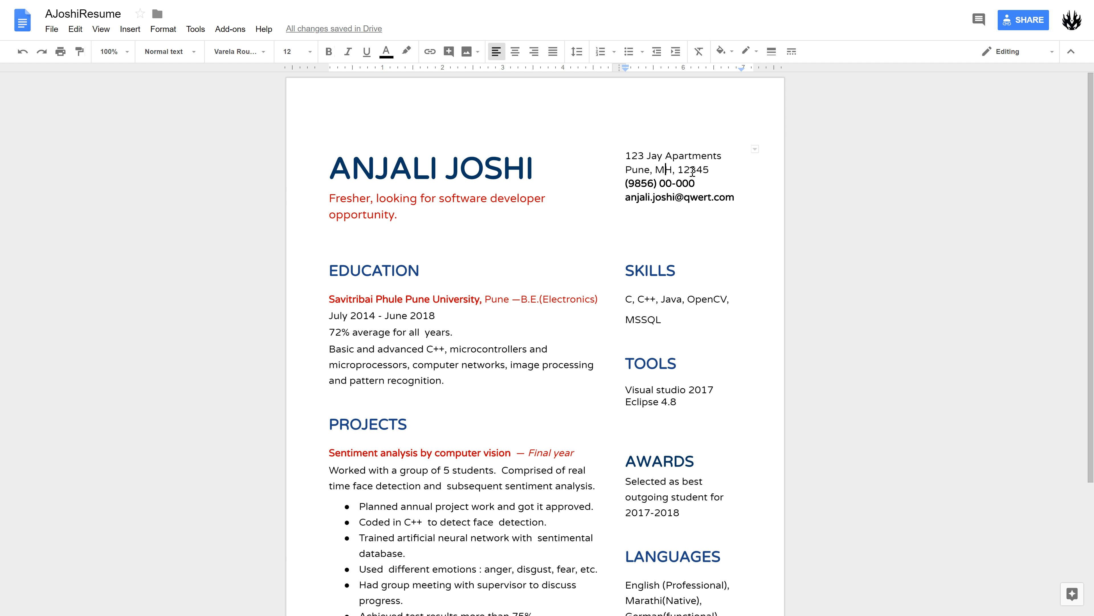
mouse_move(714, 171)
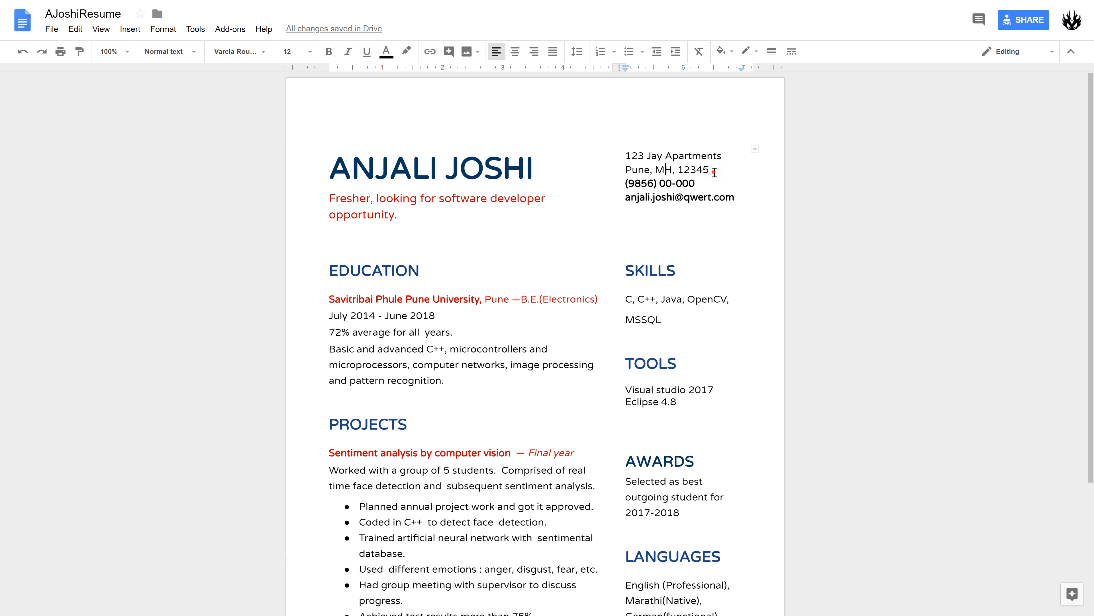
left_click_drag(627, 155, 707, 170)
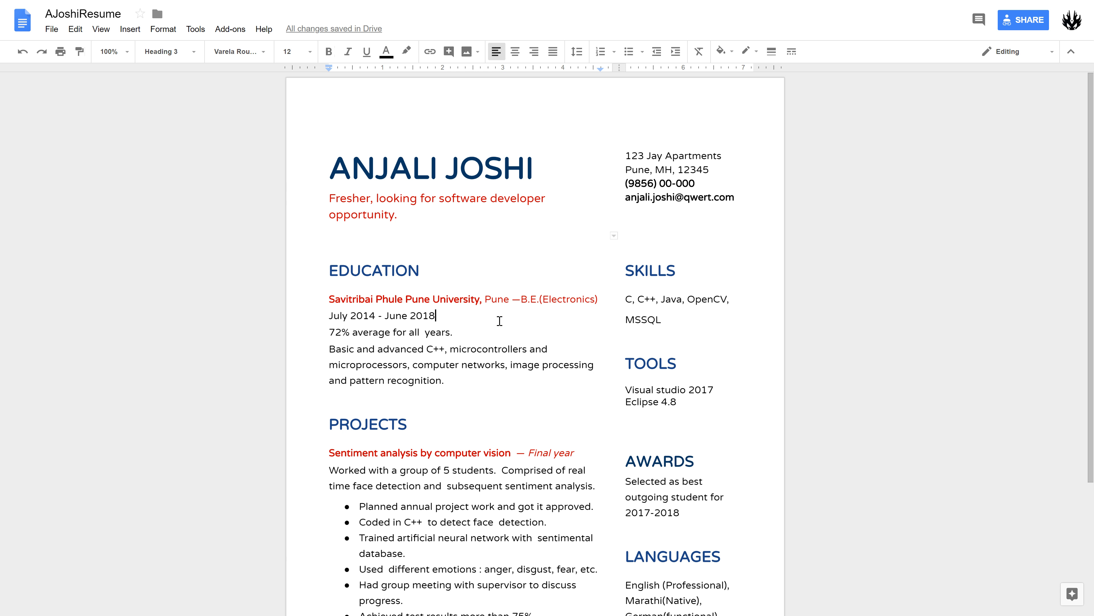
mouse_move(510, 325)
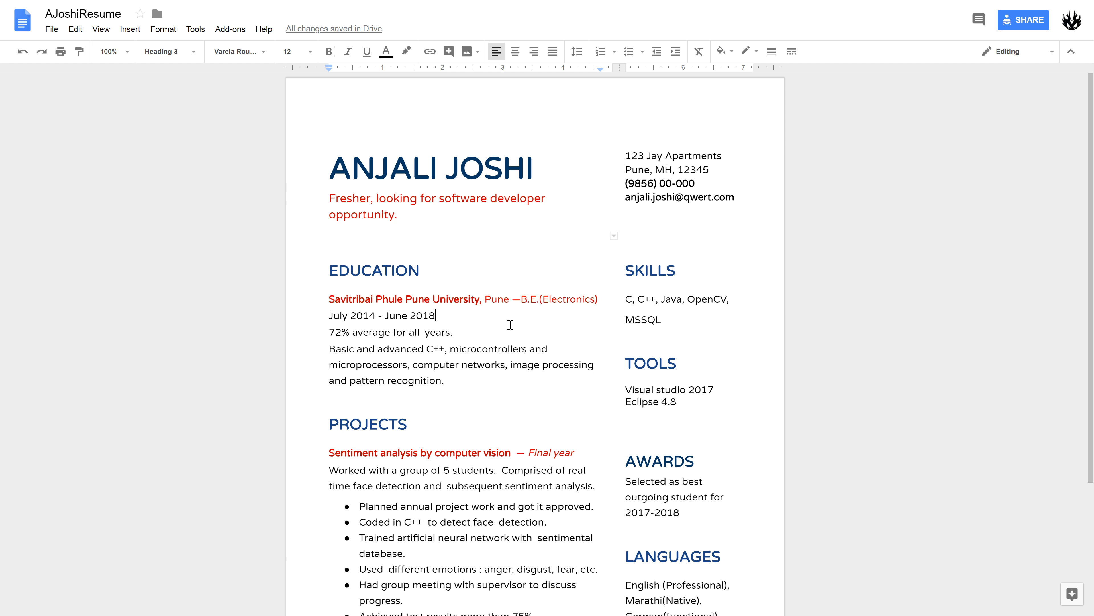
mouse_move(501, 339)
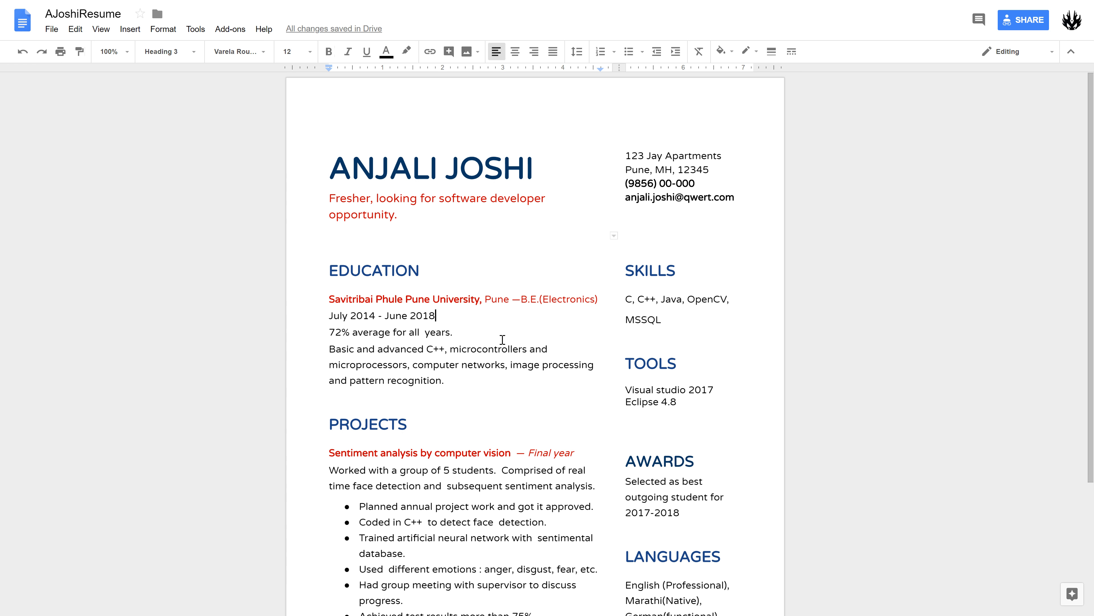
scroll("down", 3)
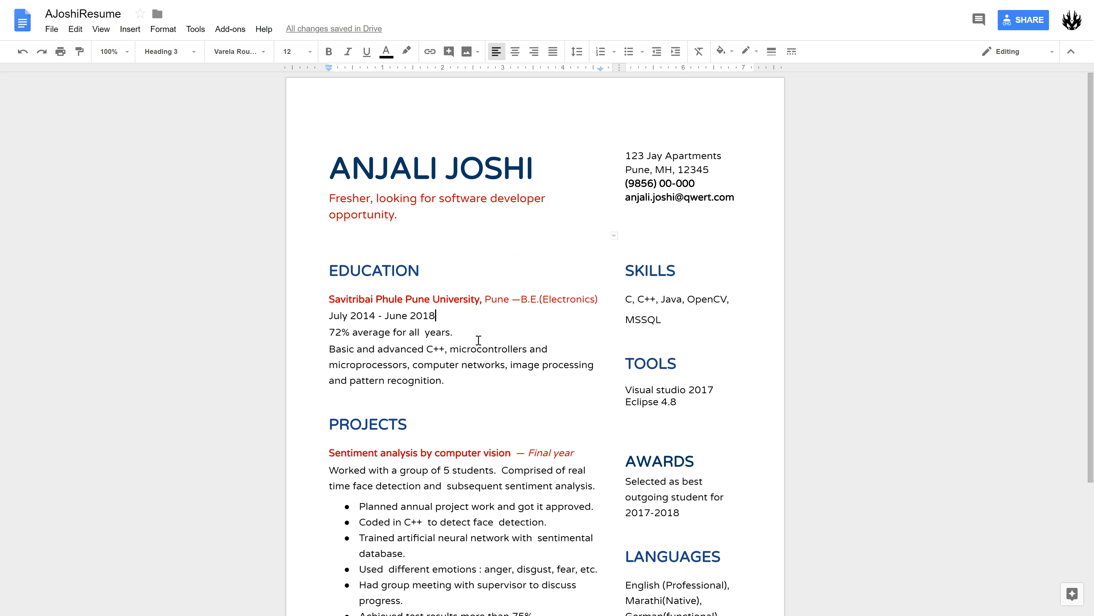
mouse_move(442, 334)
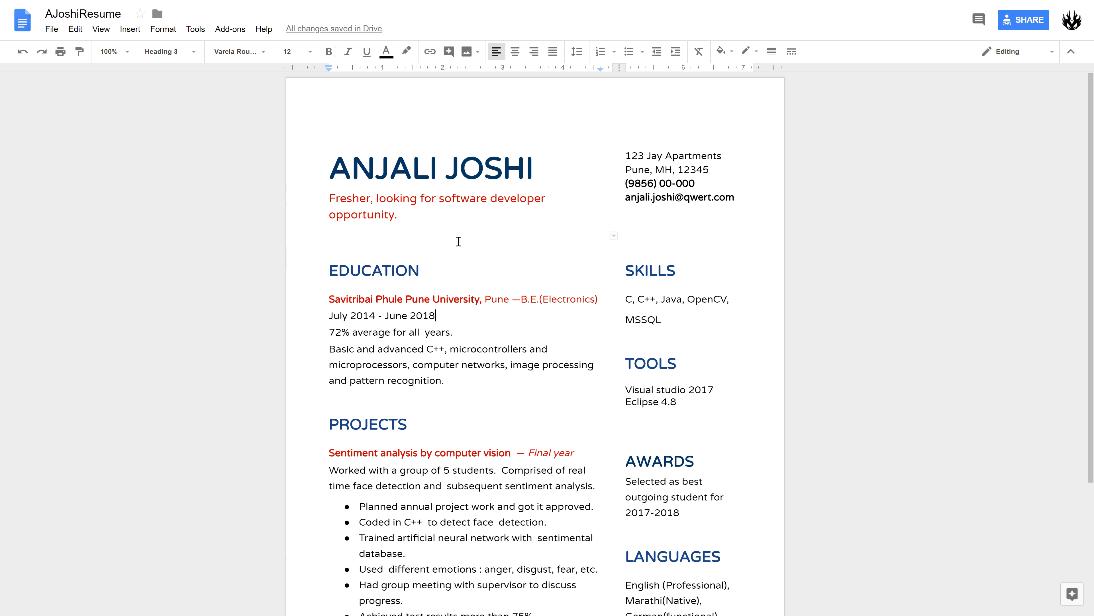
mouse_move(435, 203)
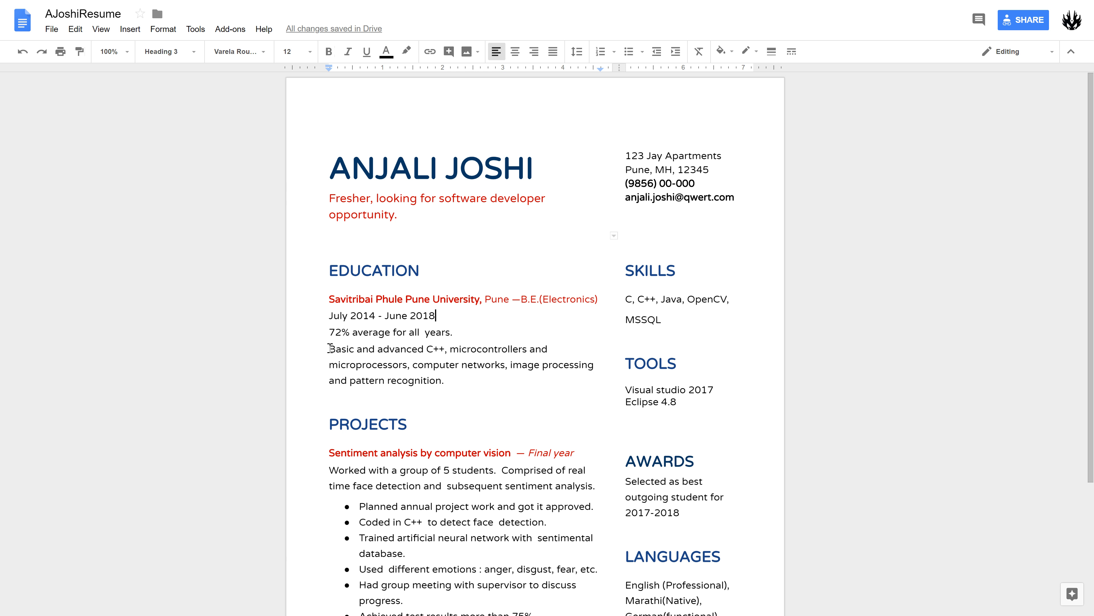
left_click_drag(330, 348, 451, 380)
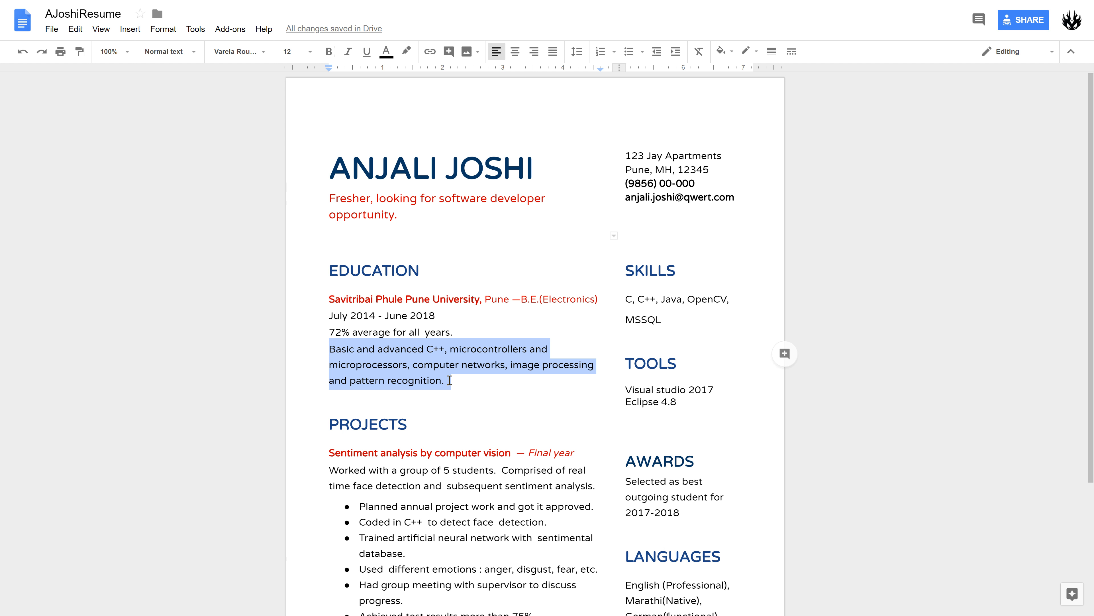
left_click(452, 381)
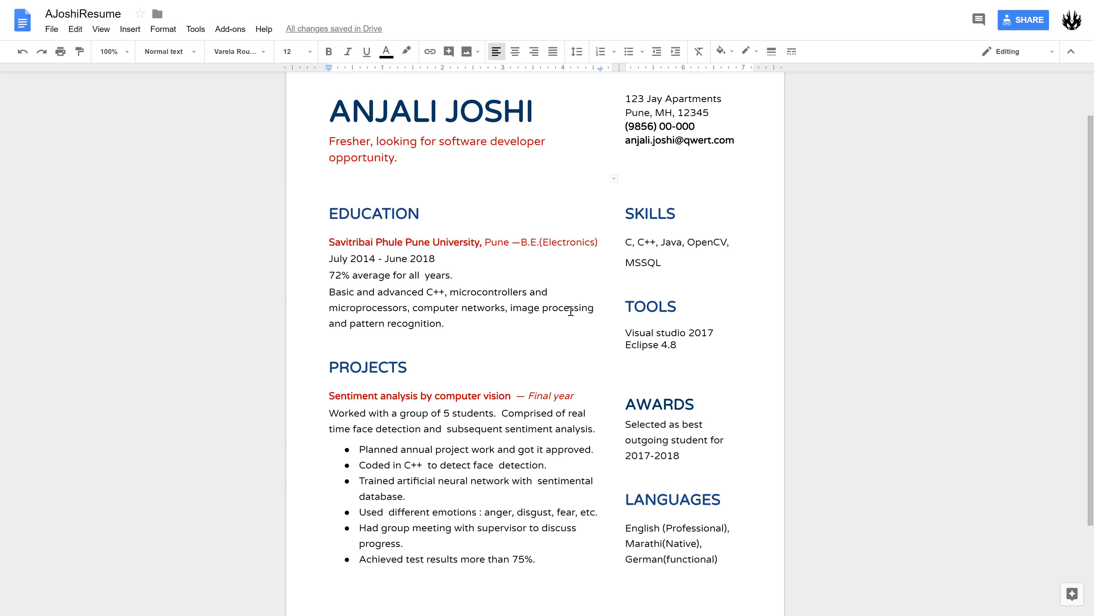
mouse_move(361, 338)
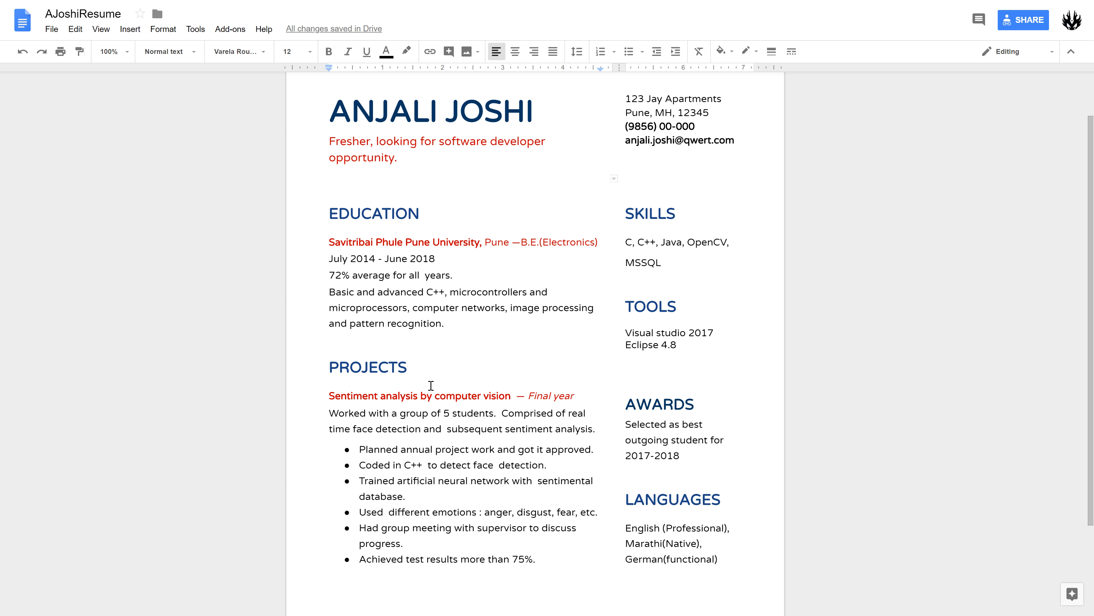
scroll("down", 3)
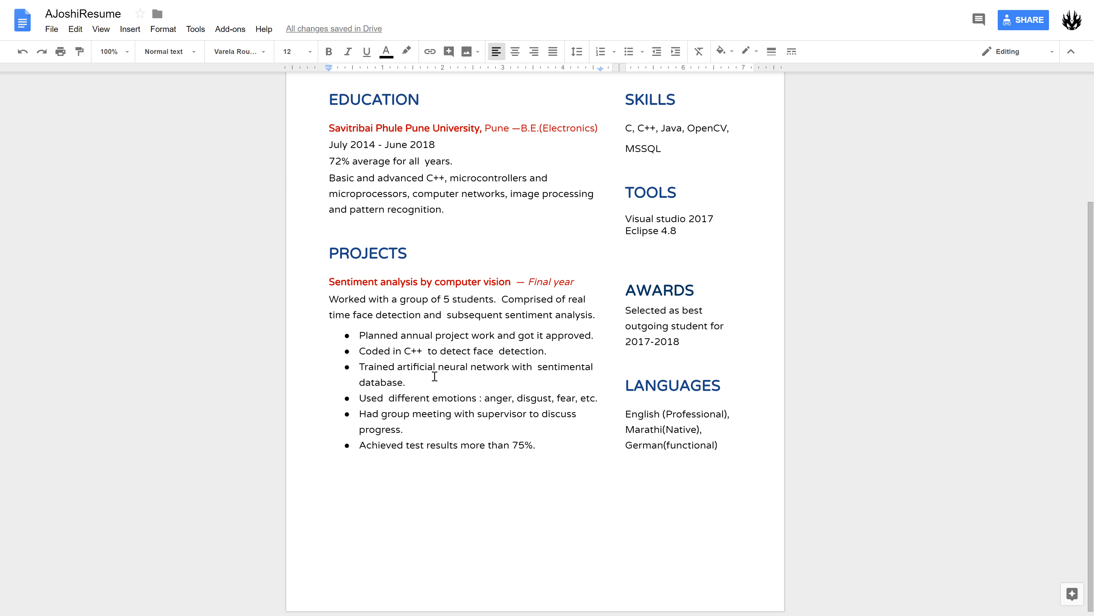
mouse_move(323, 252)
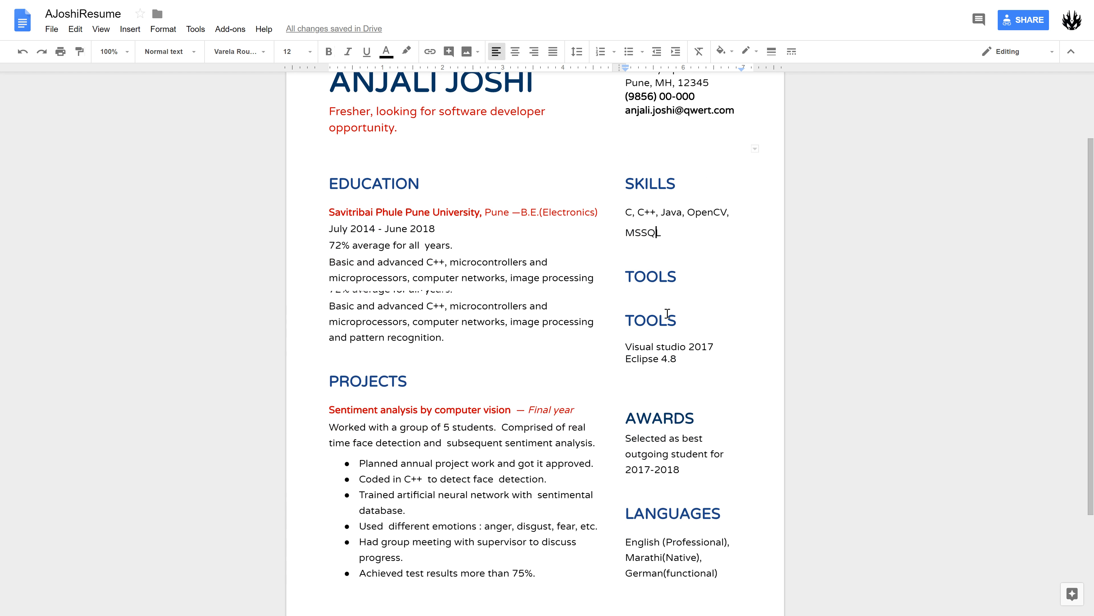
scroll("down", 3)
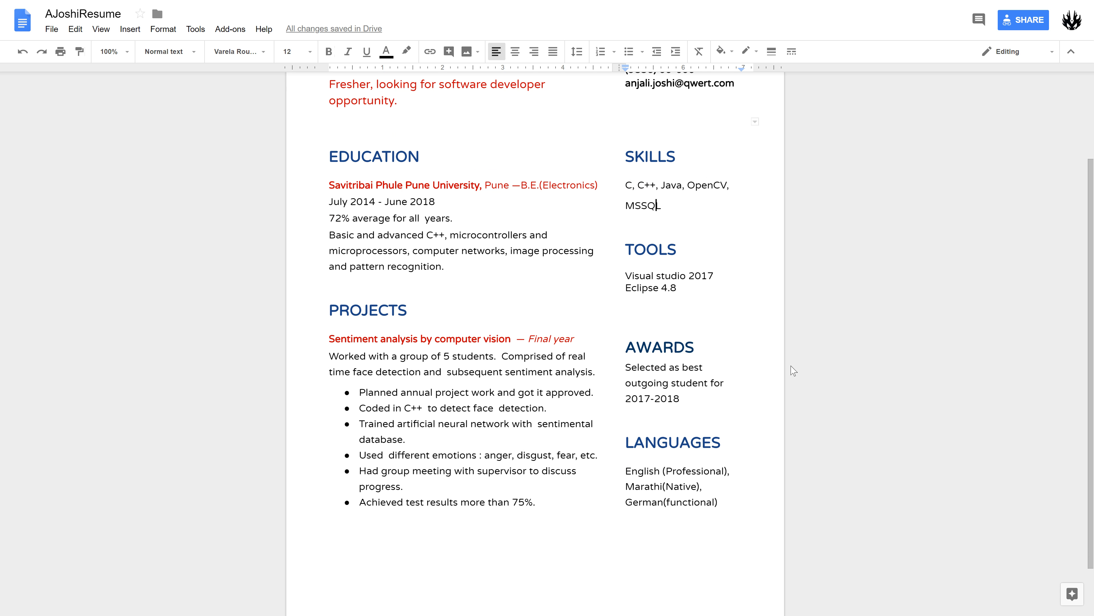